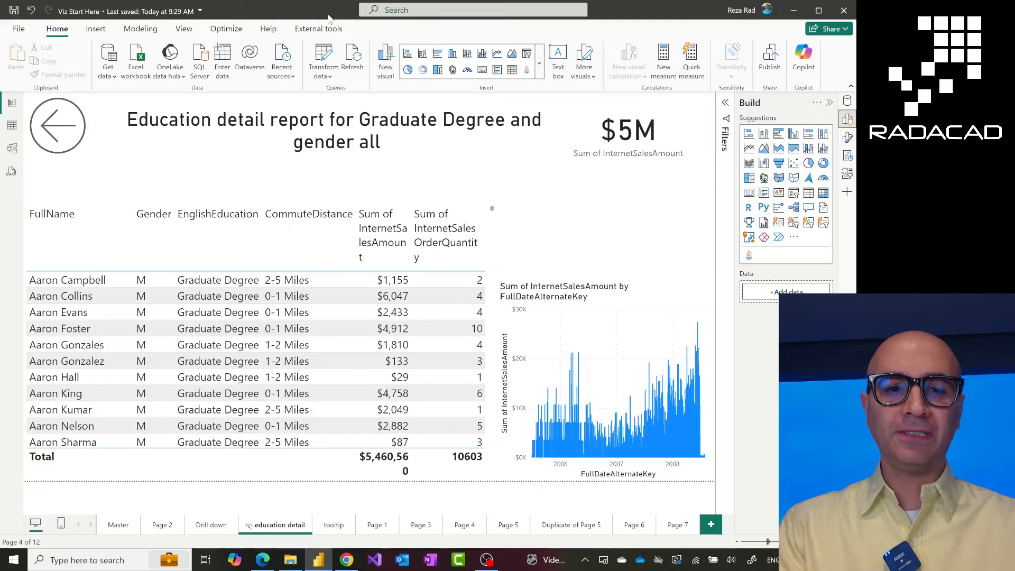
Open the File backstage view from the education detail report page
{"action": "left_click", "coordinate": [336, 128]}
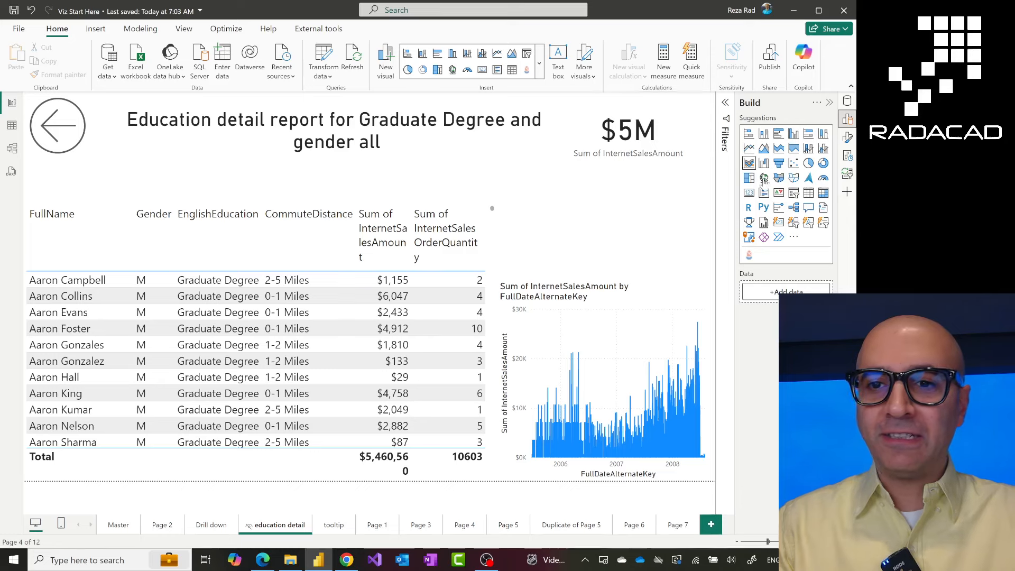
{"action": "mouse_move", "coordinate": [823, 223]}
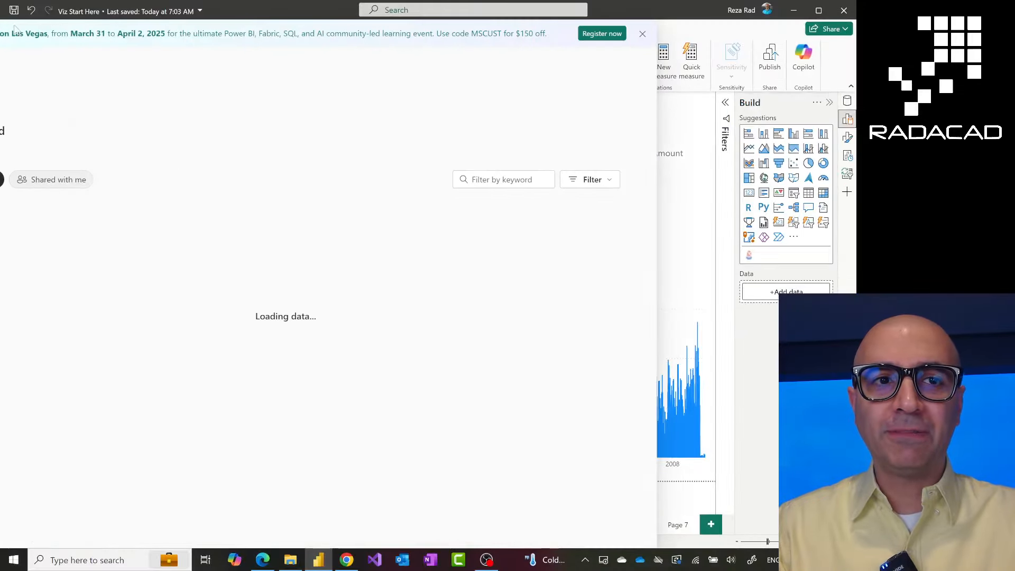
Go to Options and settings in the File backstage and choose Options
{"action": "left_click", "coordinate": [18, 32]}
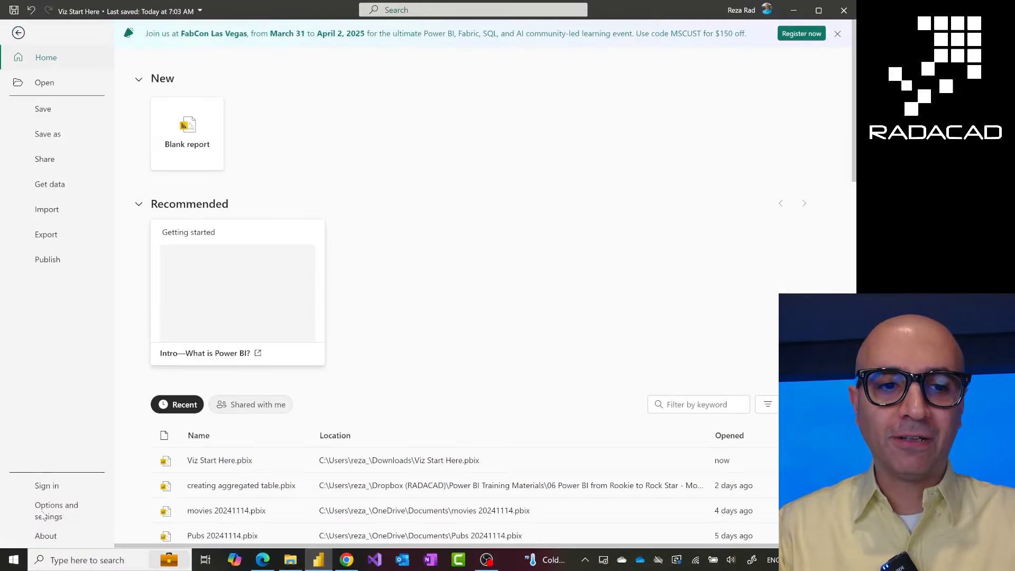
{"action": "left_click", "coordinate": [57, 511]}
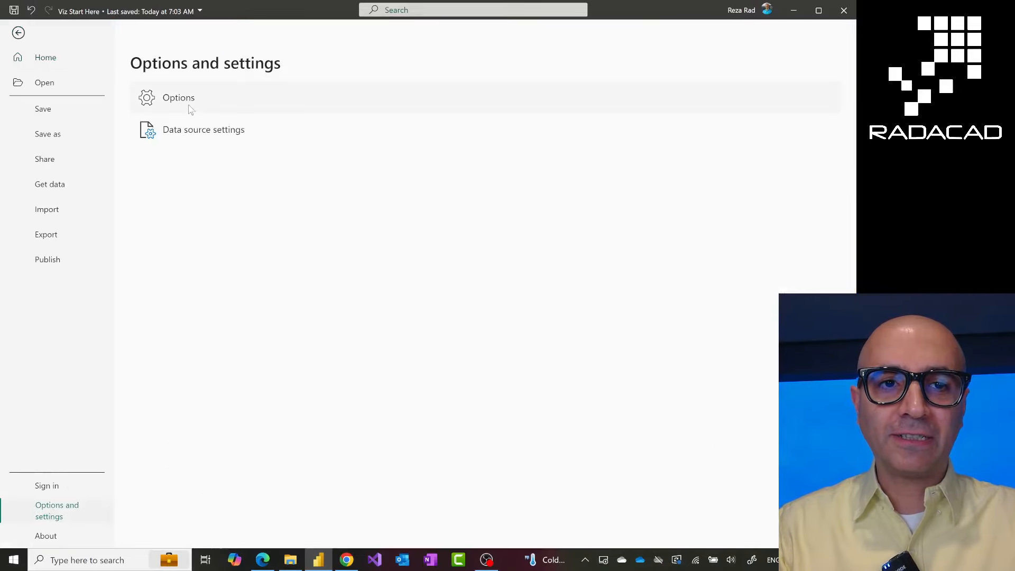
{"action": "left_click", "coordinate": [18, 32]}
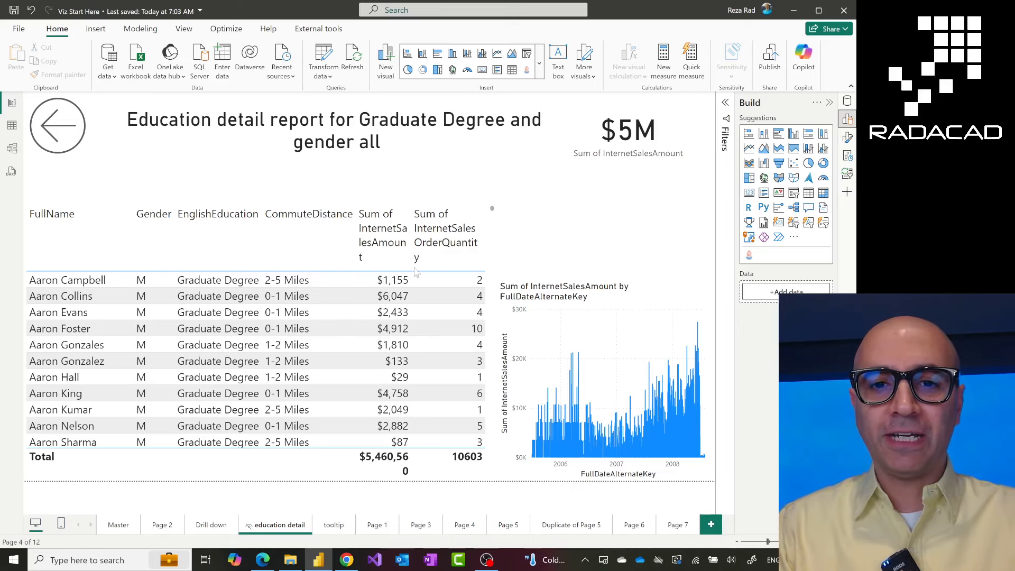
{"action": "mouse_move", "coordinate": [418, 288]}
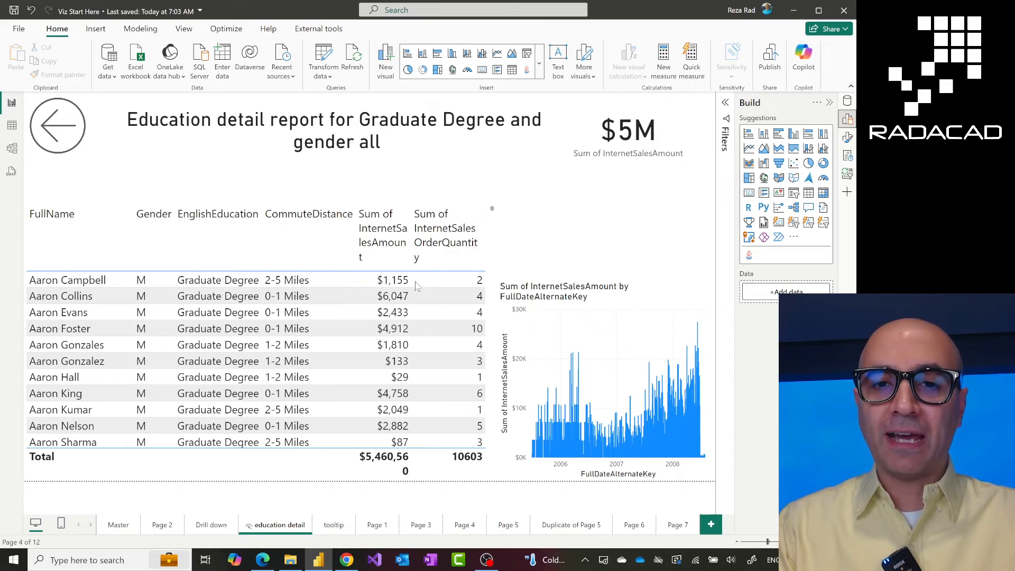
{"action": "mouse_move", "coordinate": [369, 268]}
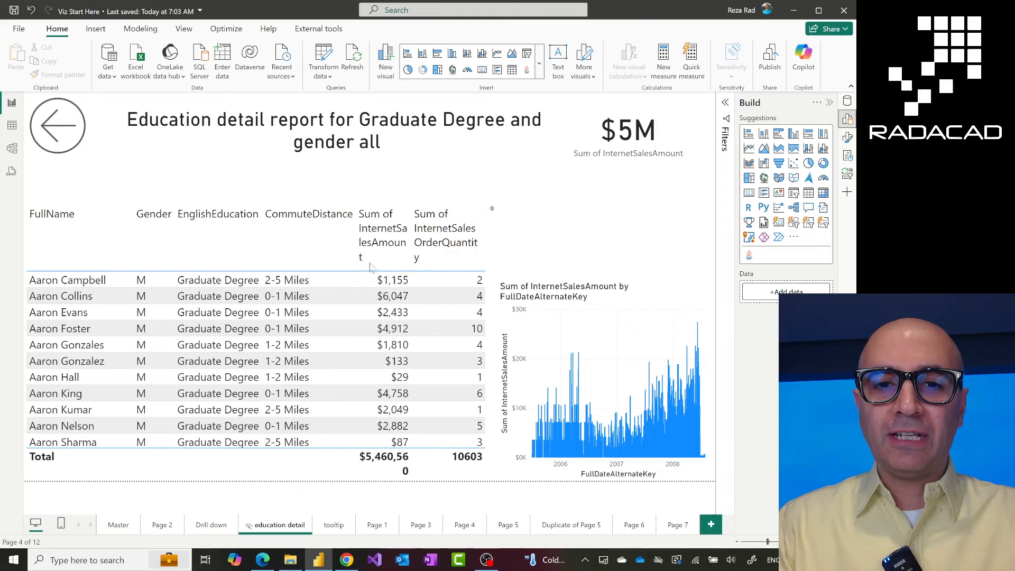
{"action": "mouse_move", "coordinate": [379, 333]}
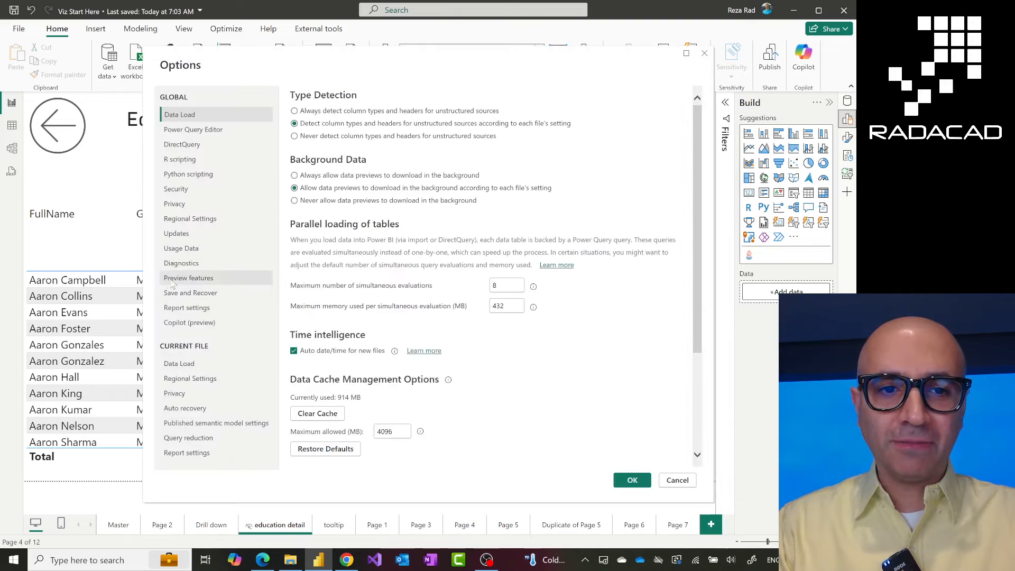
Tick the Text slicer visual under Preview features and confirm with OK
{"action": "left_click", "coordinate": [188, 278]}
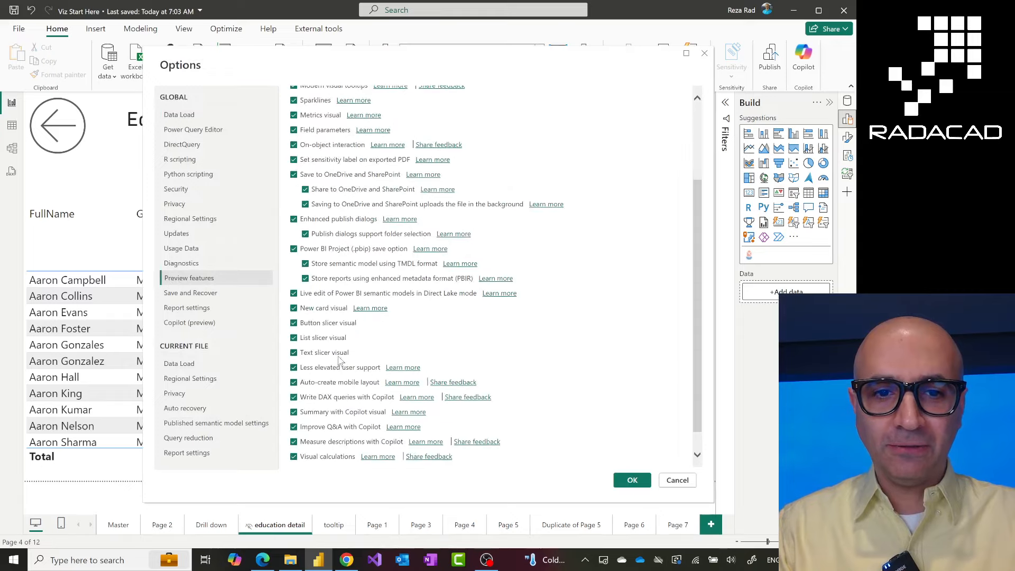
{"action": "left_click", "coordinate": [188, 278]}
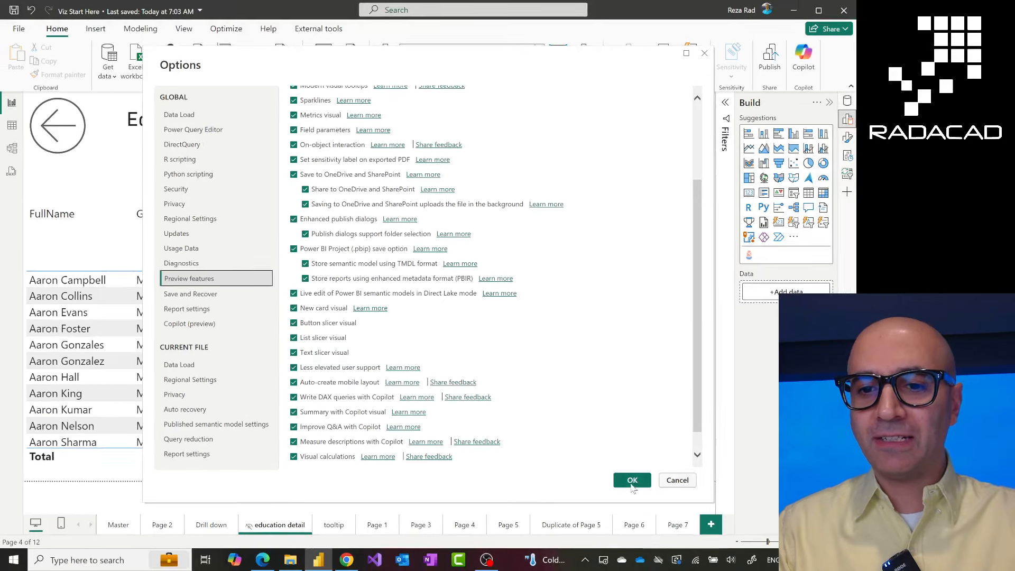
{"action": "left_click", "coordinate": [632, 480]}
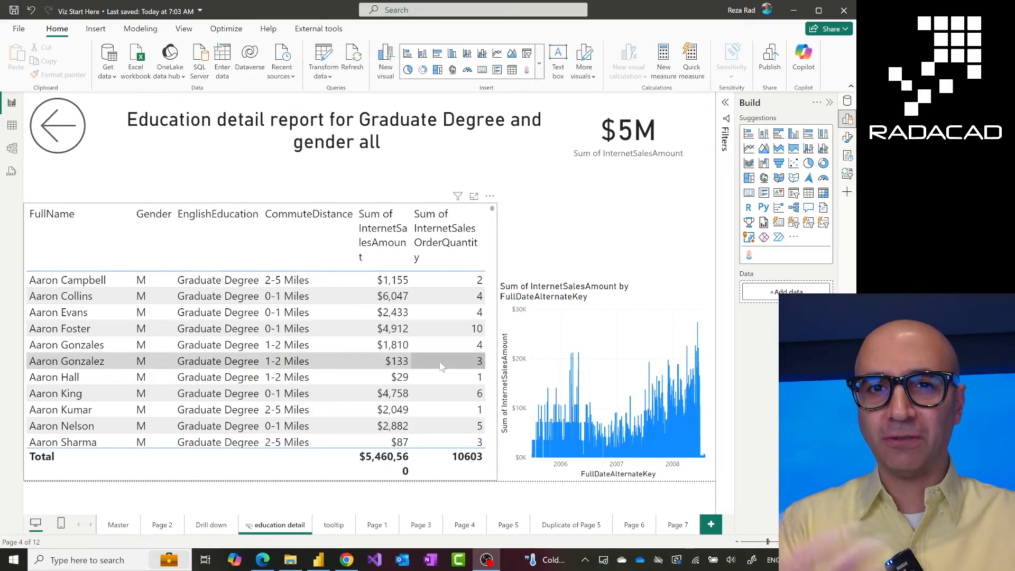
{"action": "mouse_move", "coordinate": [537, 244]}
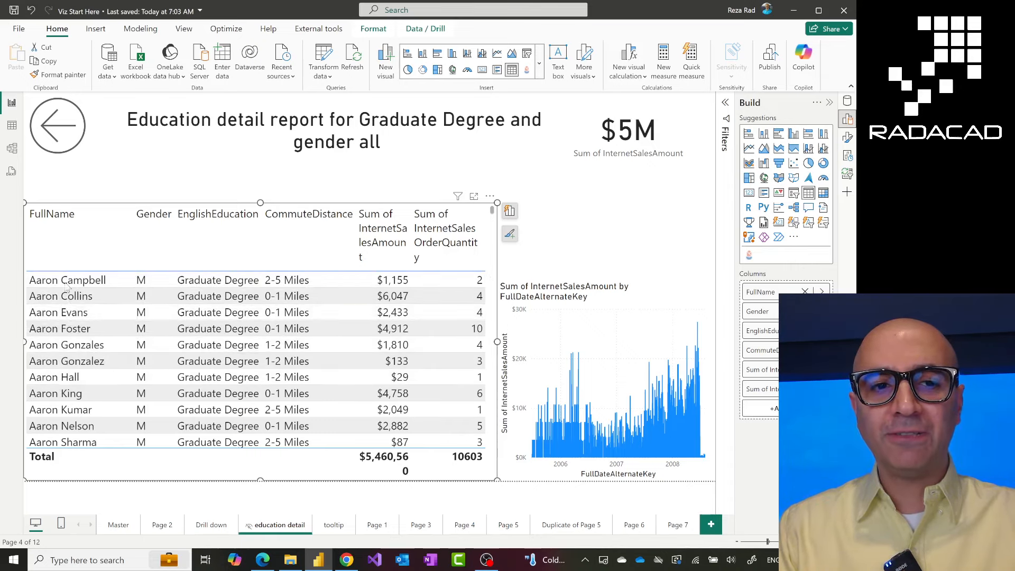
{"action": "mouse_move", "coordinate": [618, 225]}
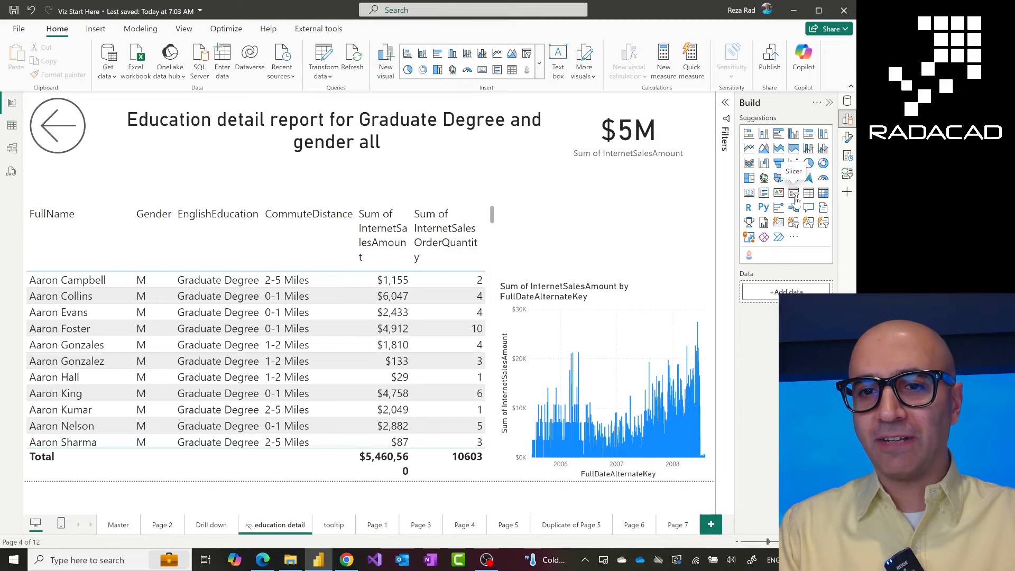
Add a slicer on the FullName field, found by searching 'fullna', and enable its search box
{"action": "left_click", "coordinate": [793, 177]}
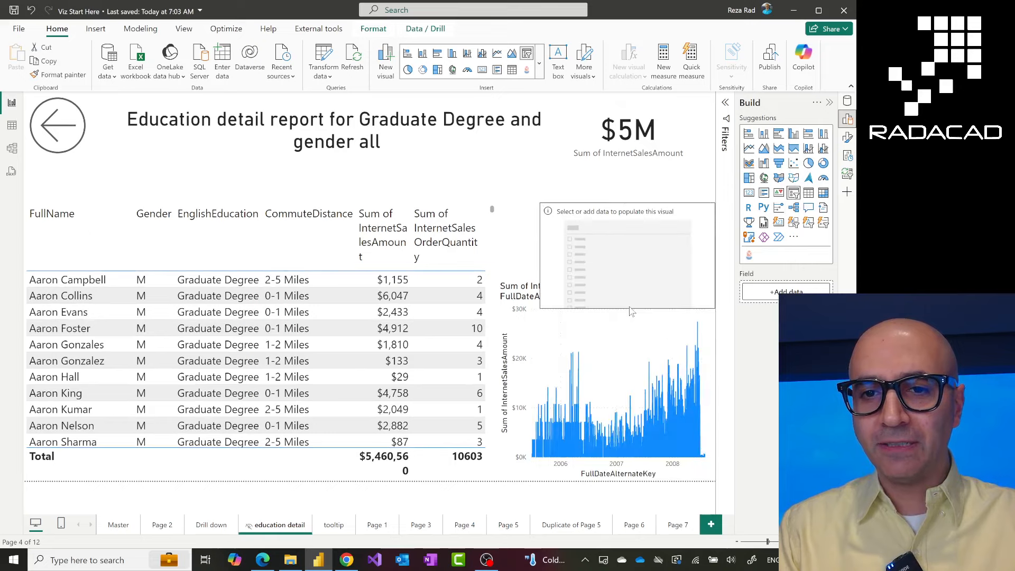
{"action": "left_click", "coordinate": [626, 259]}
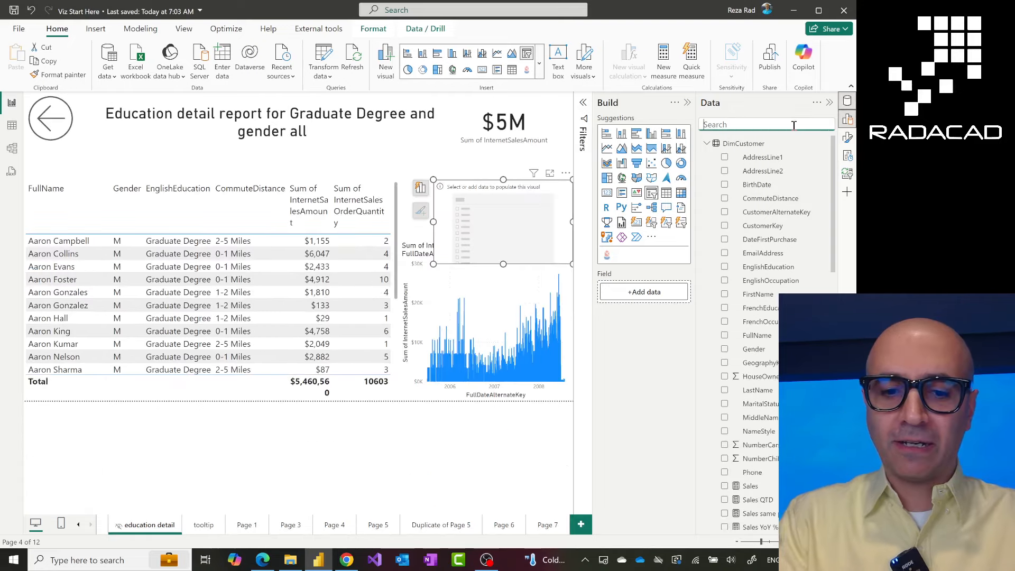
{"action": "type", "text": "fullna"}
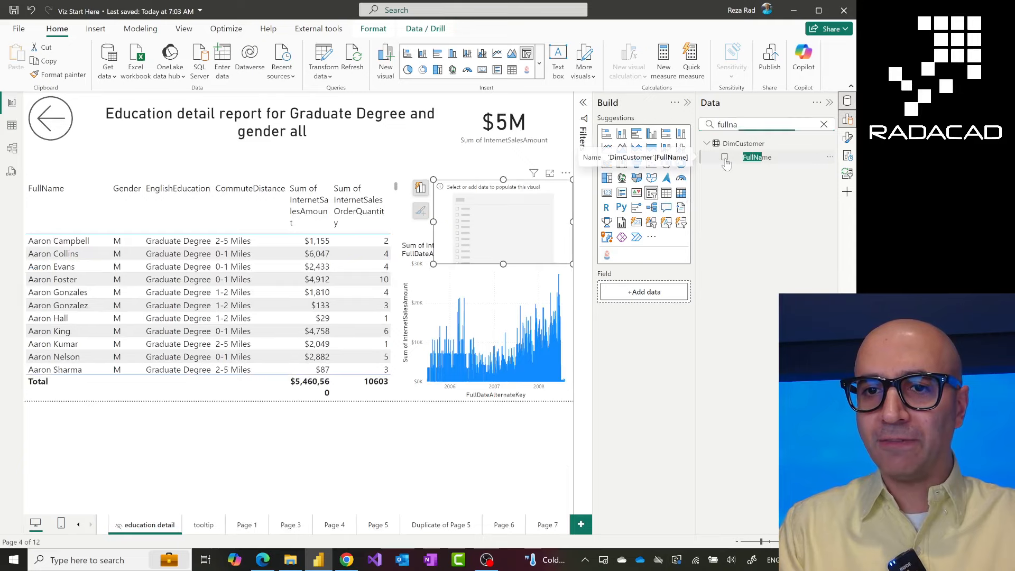
{"action": "left_click", "coordinate": [725, 157]}
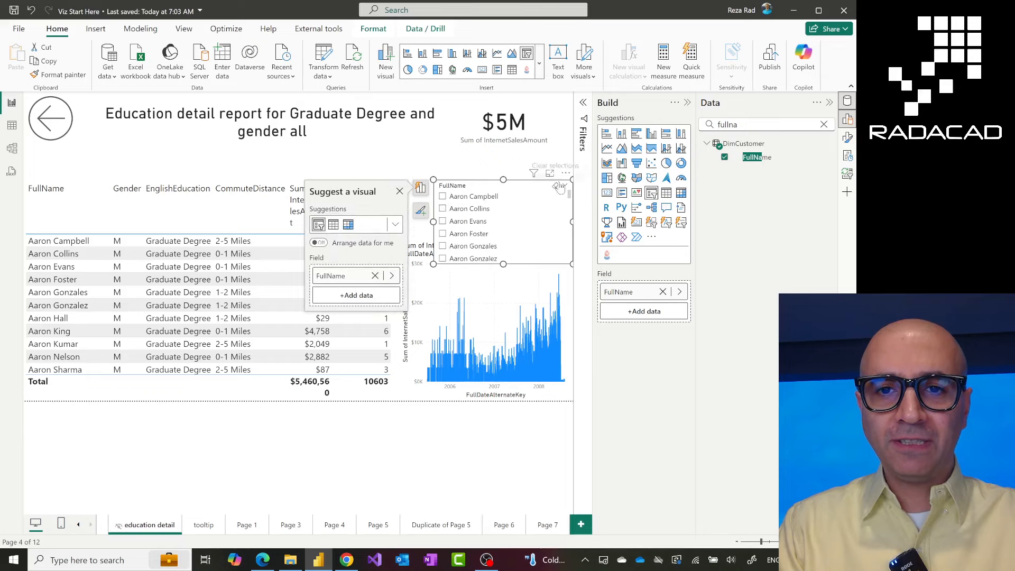
{"action": "left_click", "coordinate": [567, 174]}
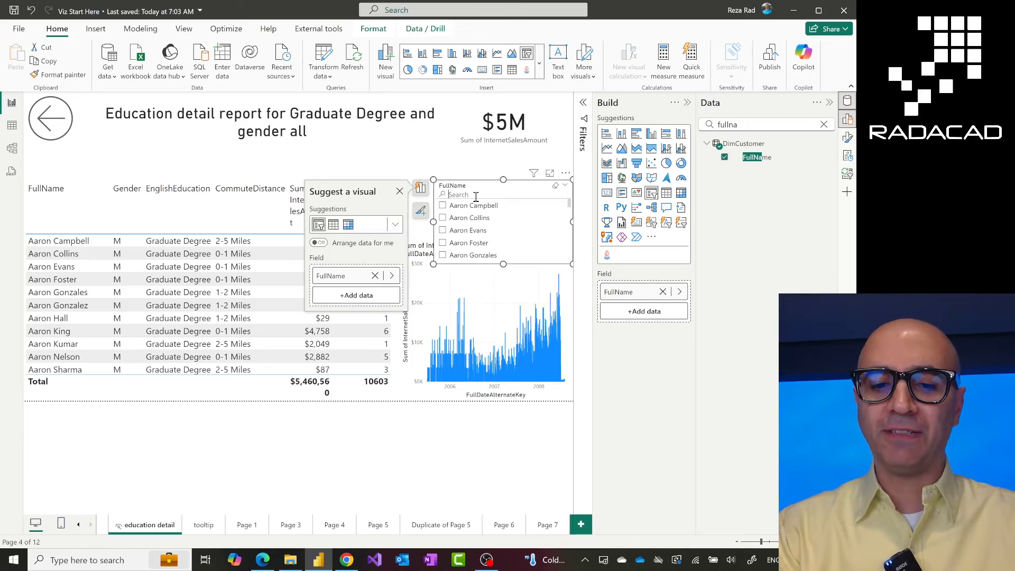
{"action": "type", "text": "david"}
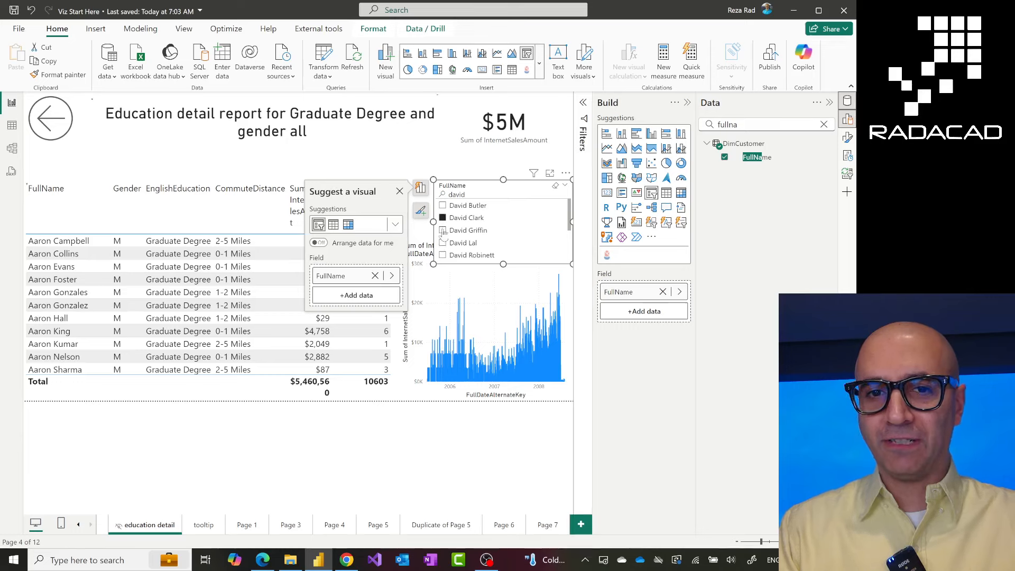
{"action": "left_click", "coordinate": [468, 218]}
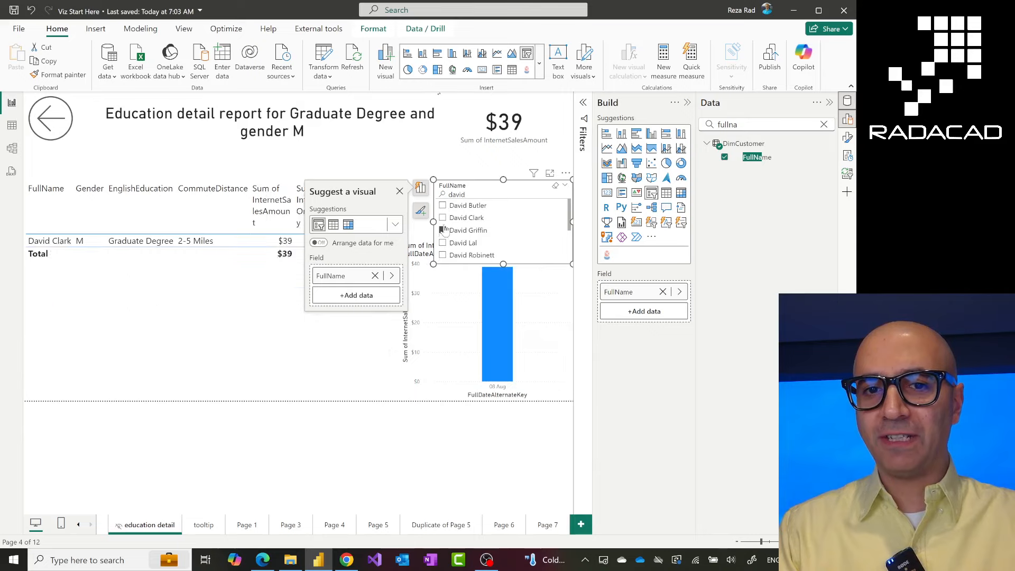
{"action": "left_click", "coordinate": [442, 230]}
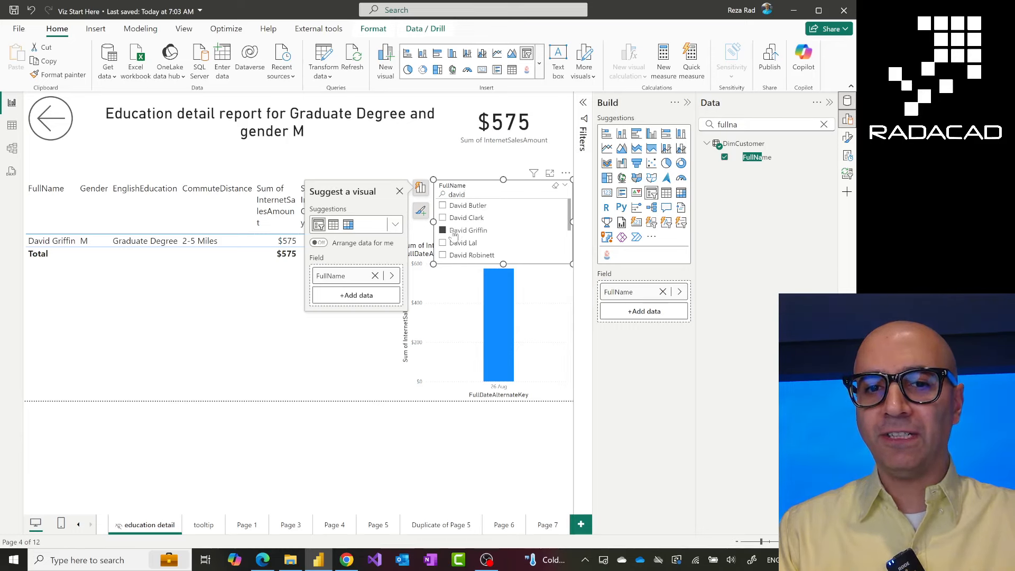
{"action": "left_click", "coordinate": [442, 230]}
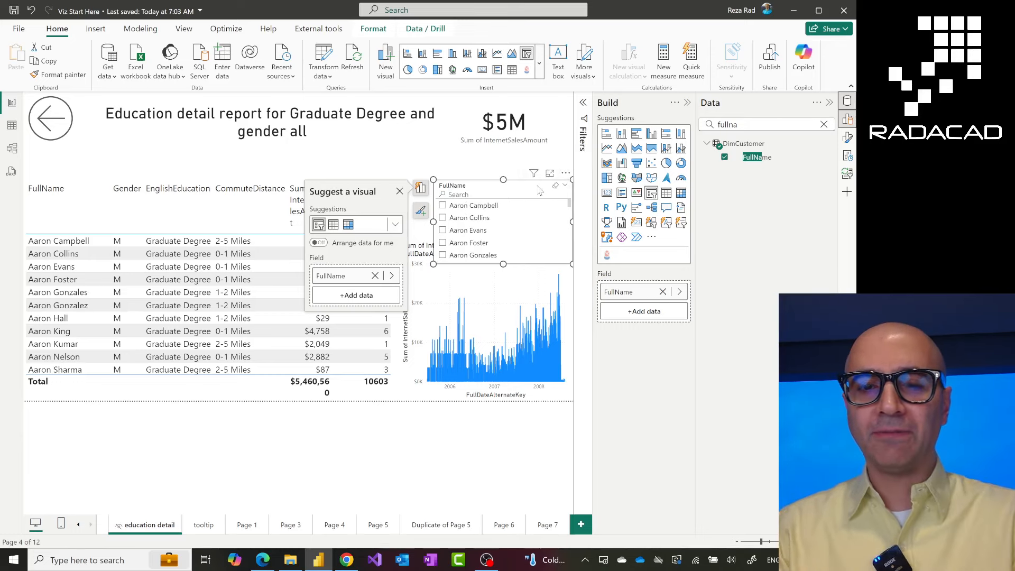
{"action": "left_click", "coordinate": [400, 191]}
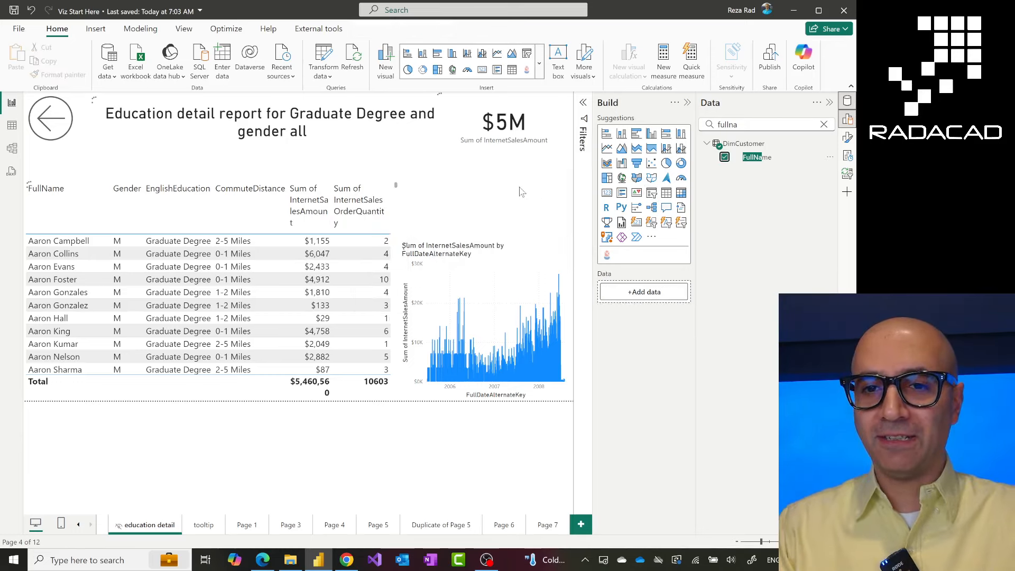
Add a FullName text slicer, apply the keyword 'david', then clear it
{"action": "left_click", "coordinate": [724, 156]}
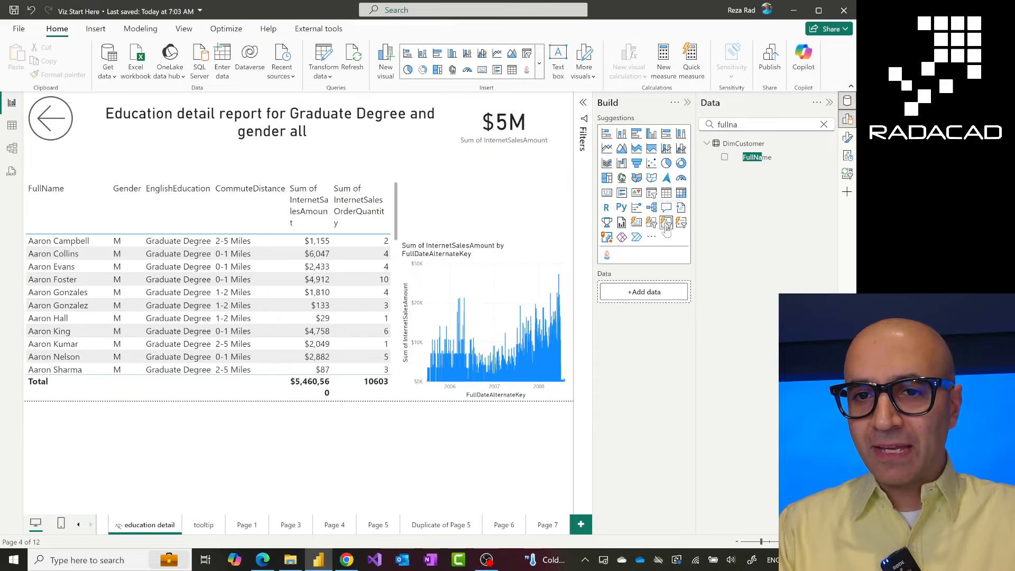
{"action": "mouse_move", "coordinate": [665, 223]}
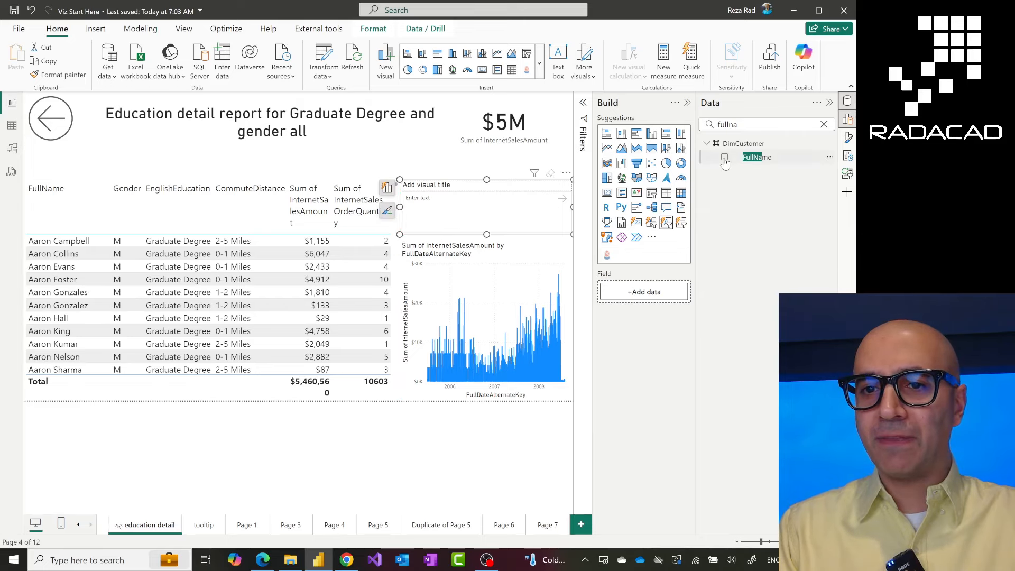
{"action": "left_click", "coordinate": [725, 156]}
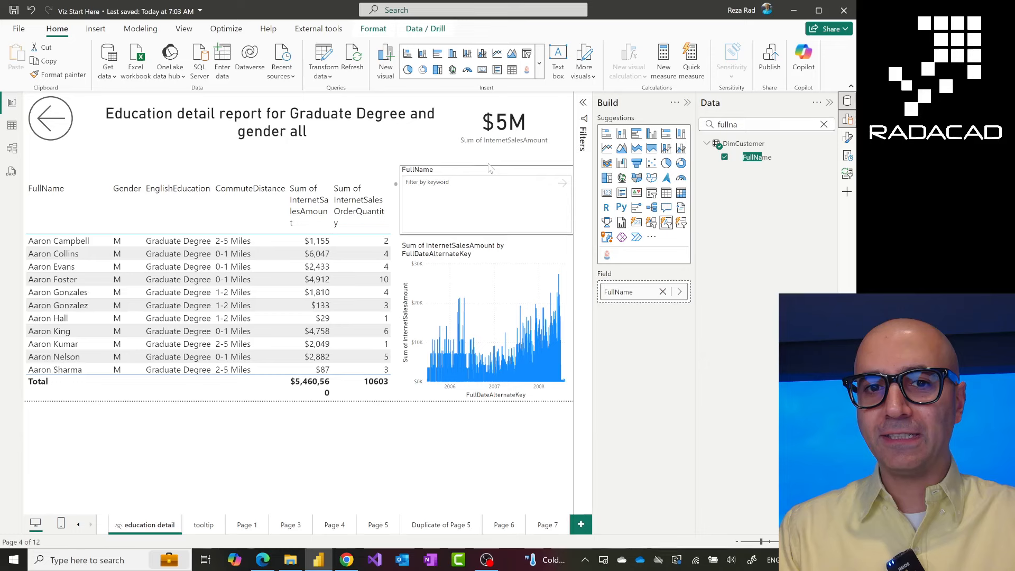
{"action": "left_click", "coordinate": [482, 201]}
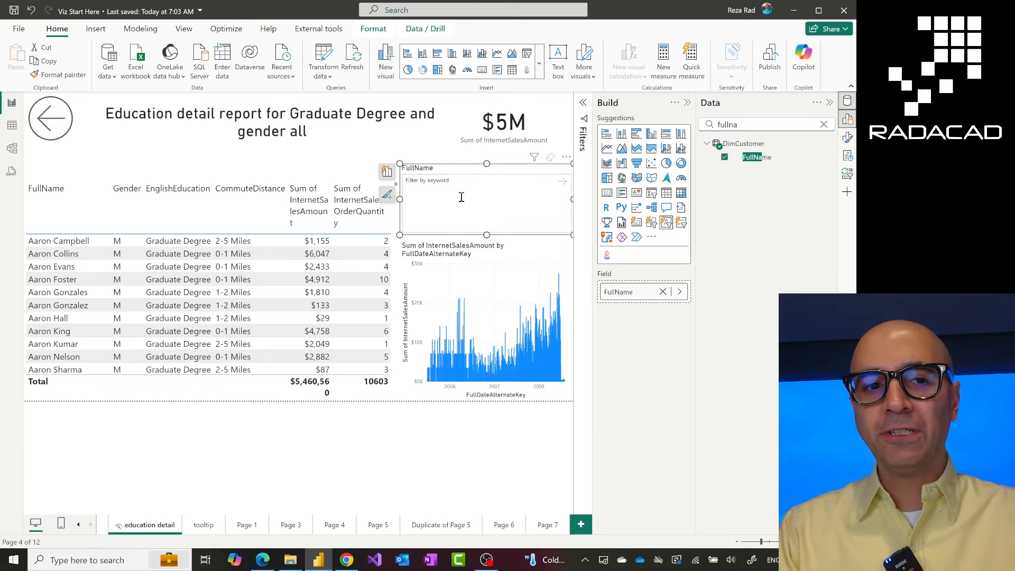
{"action": "type", "text": "david"}
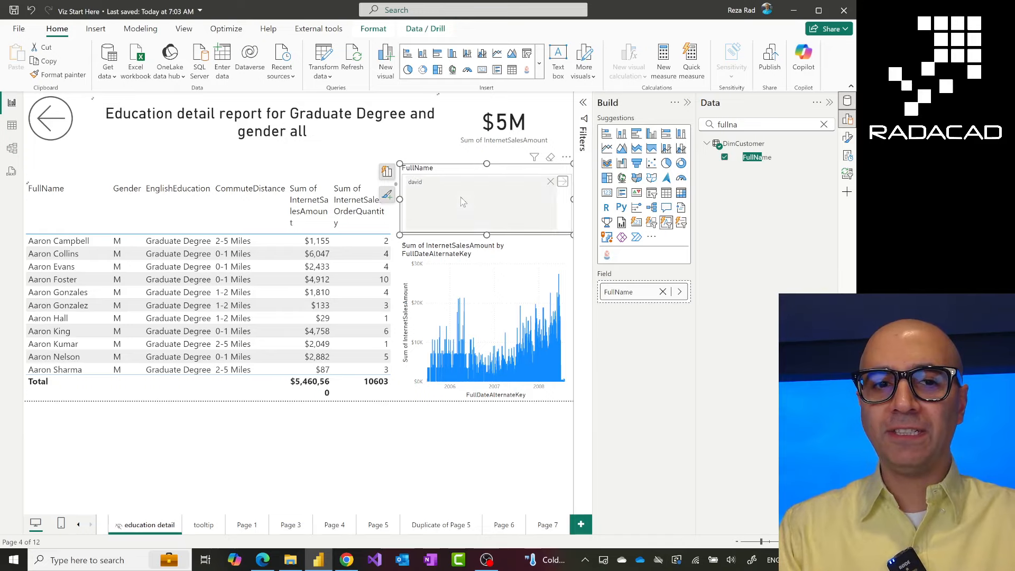
{"action": "left_click", "coordinate": [479, 182]}
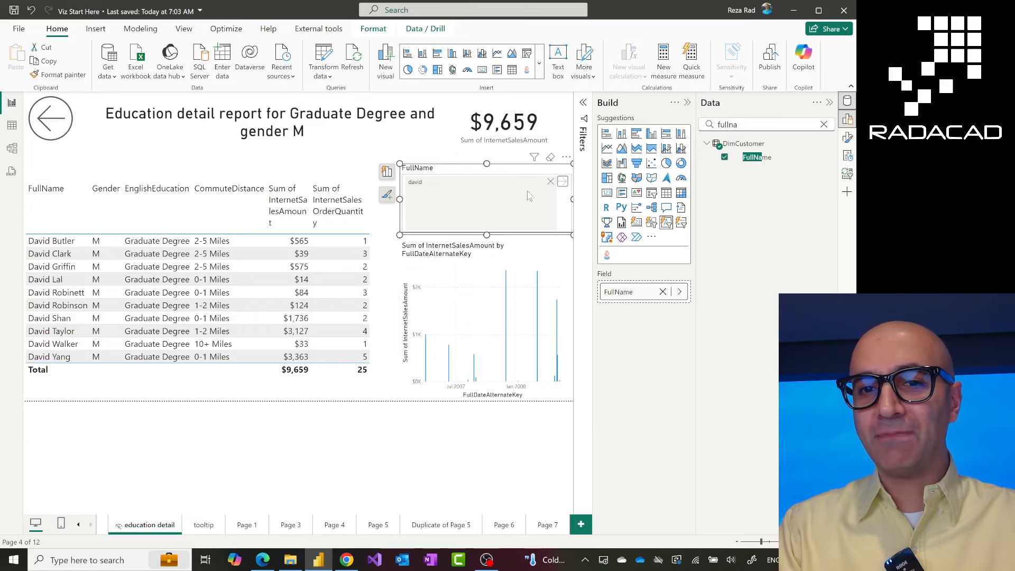
{"action": "mouse_move", "coordinate": [549, 187]}
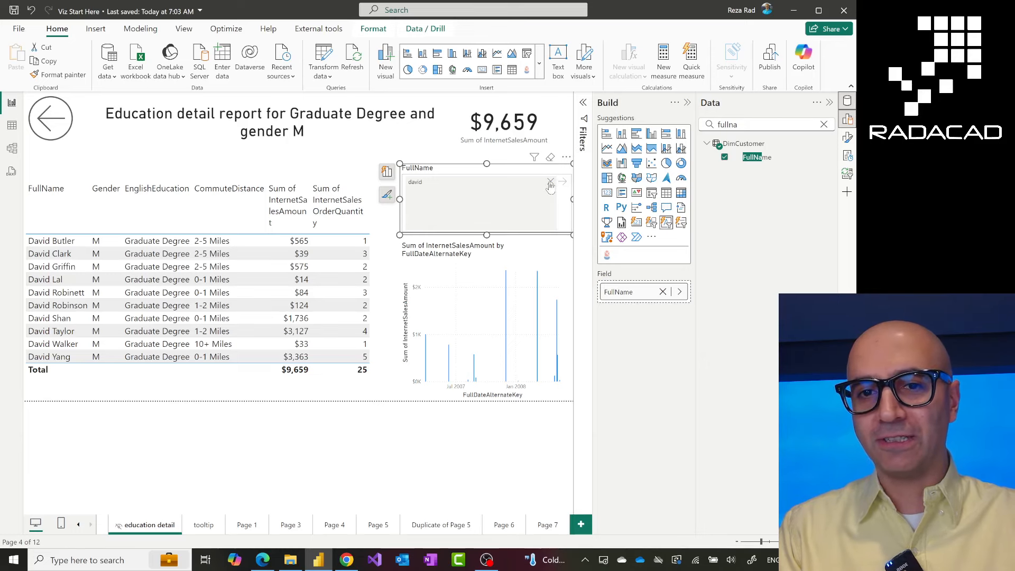
{"action": "left_click", "coordinate": [551, 182]}
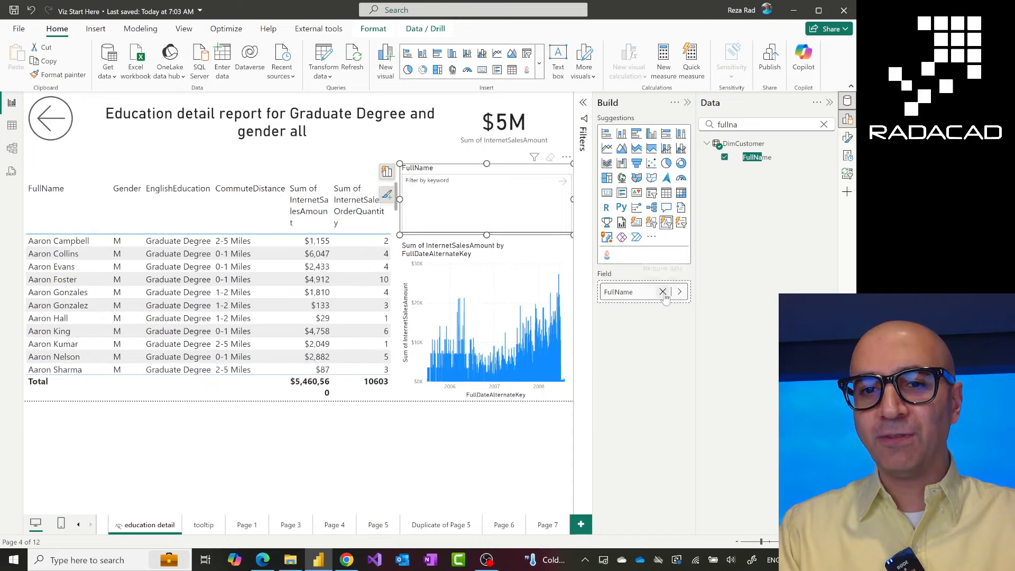
Switch the text slicer's field from FullName to EnglishDescription
{"action": "left_click", "coordinate": [663, 291]}
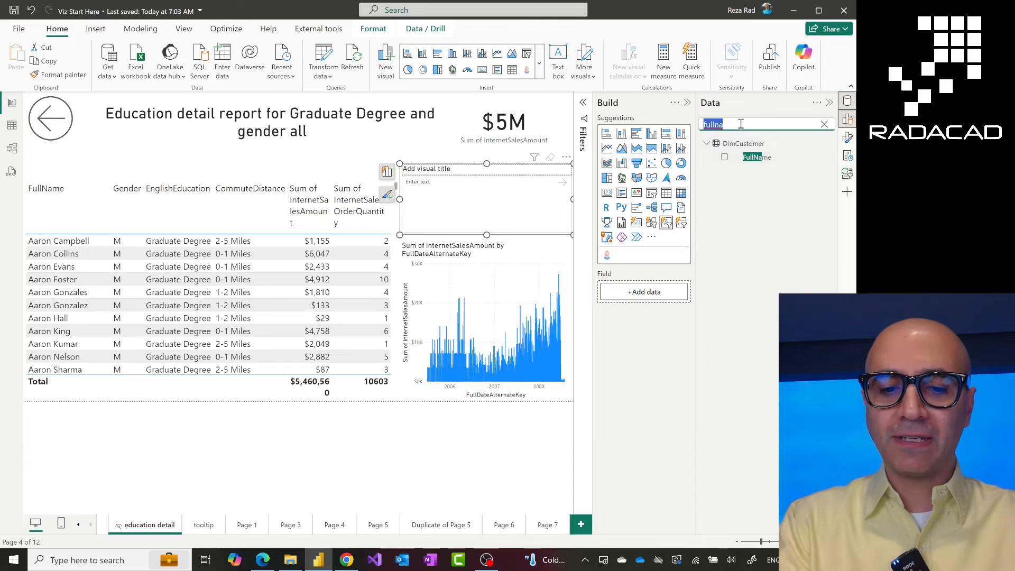
{"action": "type", "text": "descri"}
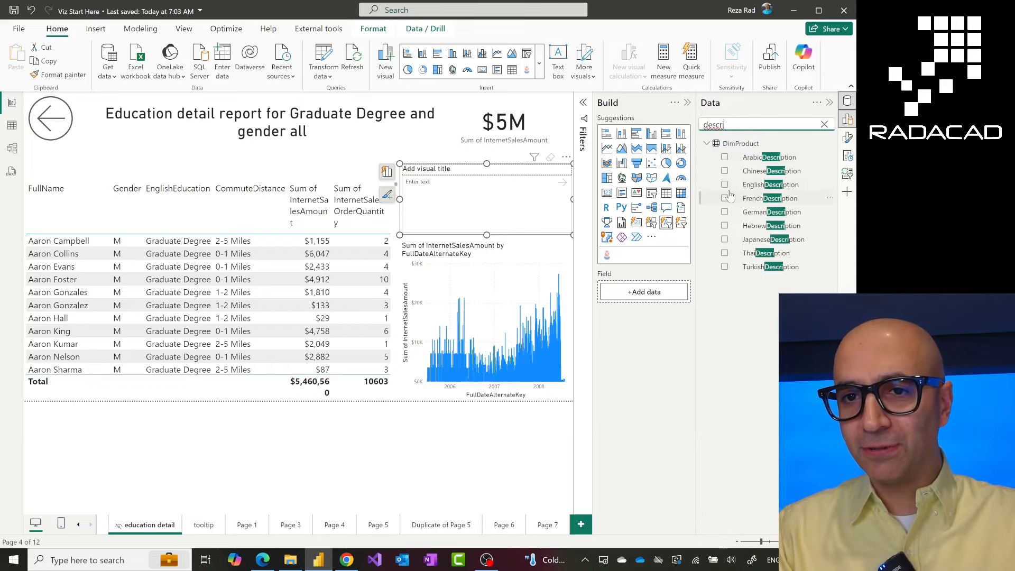
{"action": "left_click", "coordinate": [724, 185]}
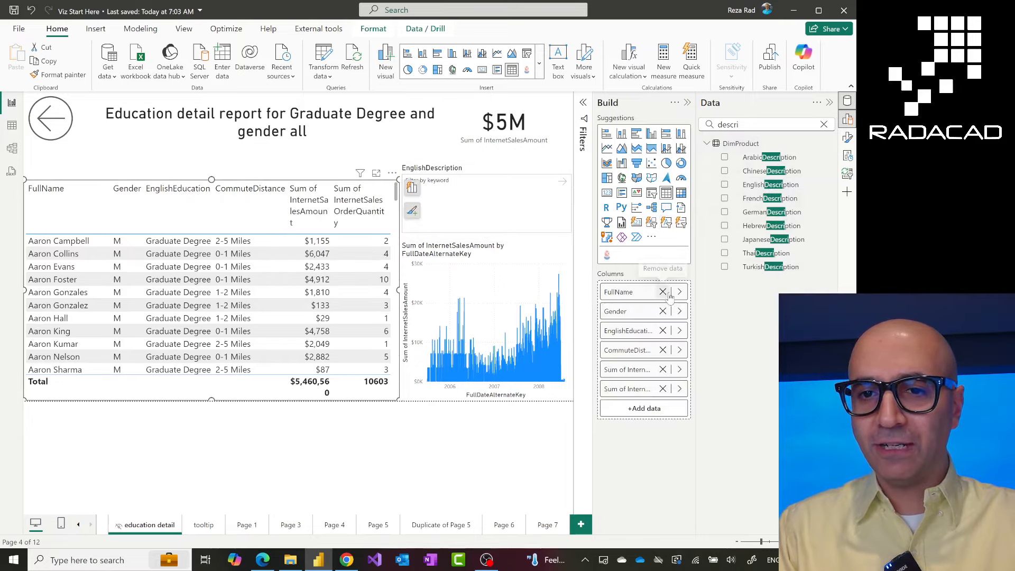
Replace the table's FullName column with EnglishDescription and collapse the Data pane
{"action": "left_click", "coordinate": [663, 292]}
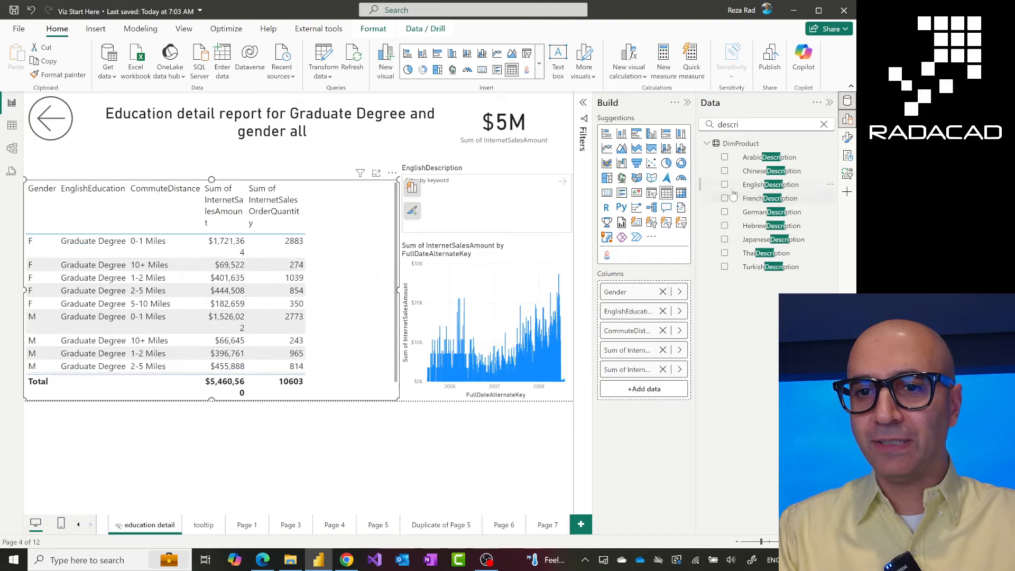
{"action": "left_click", "coordinate": [724, 184]}
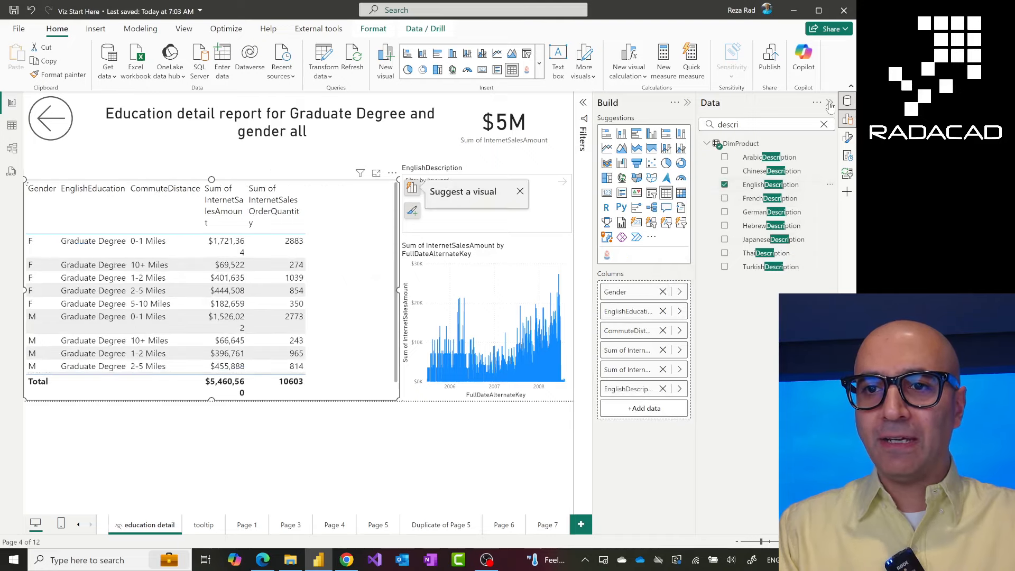
{"action": "left_click", "coordinate": [831, 102]}
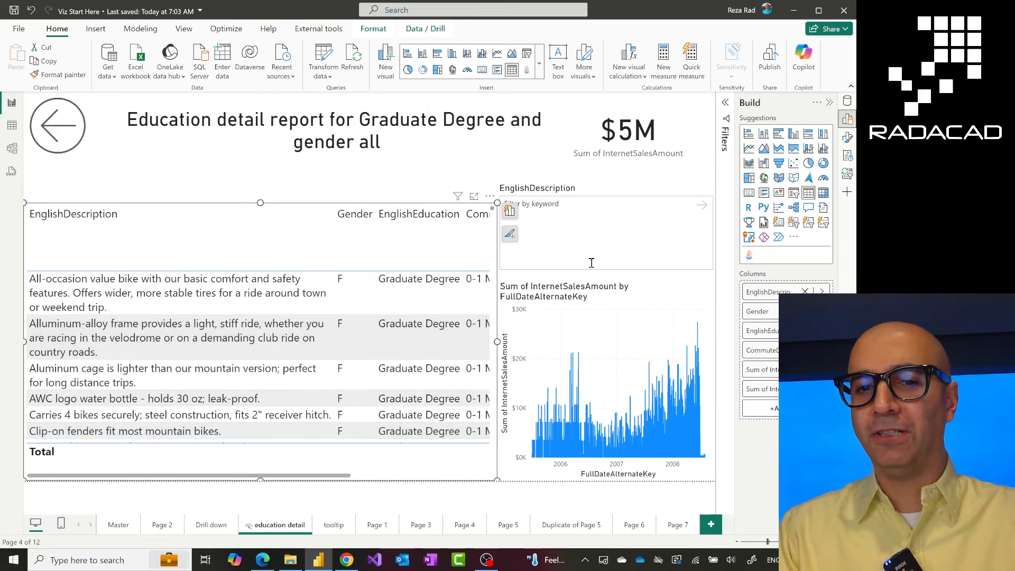
{"action": "type", "text": "w"}
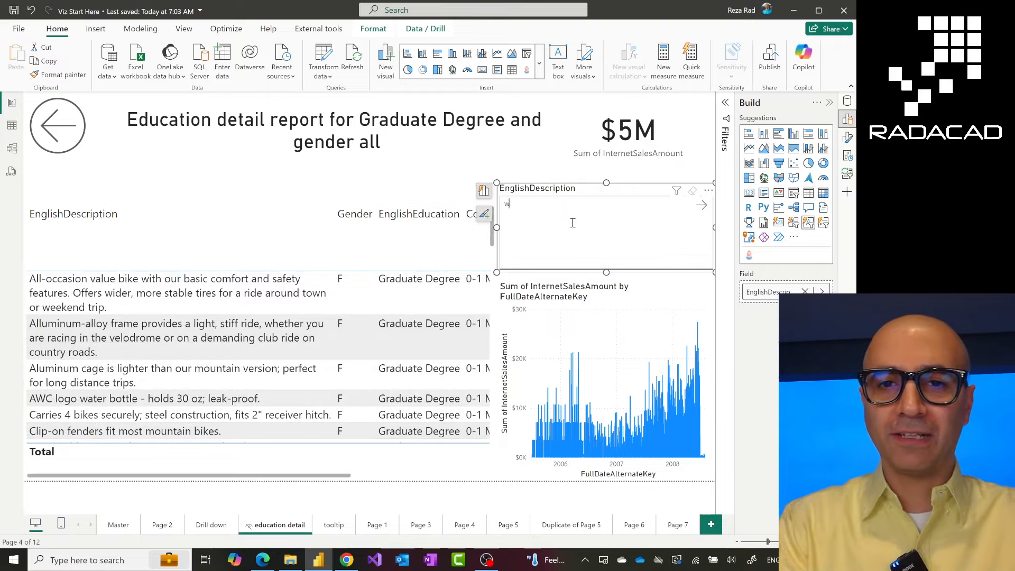
{"action": "type", "text": "ater"}
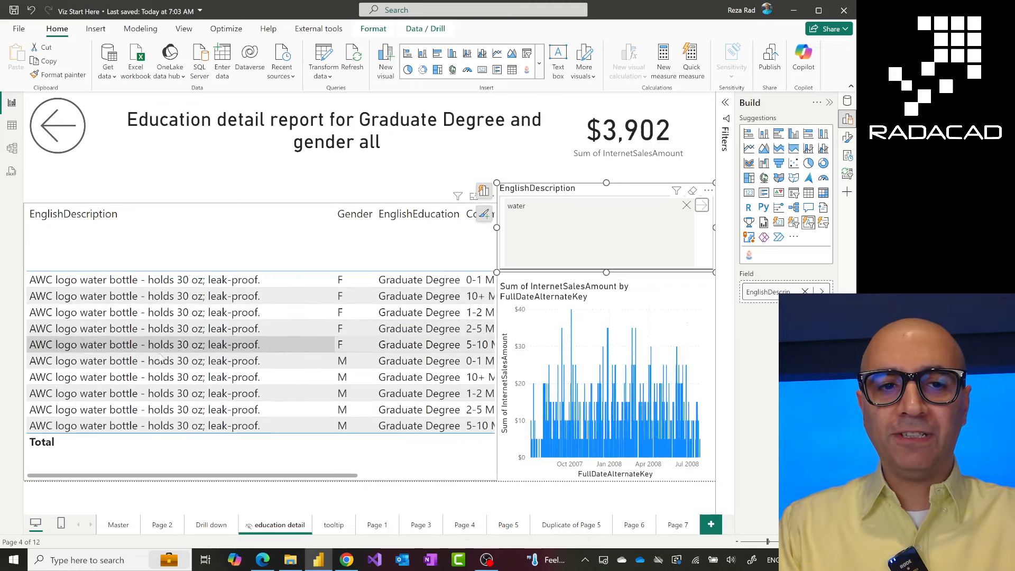
{"action": "mouse_move", "coordinate": [182, 361]}
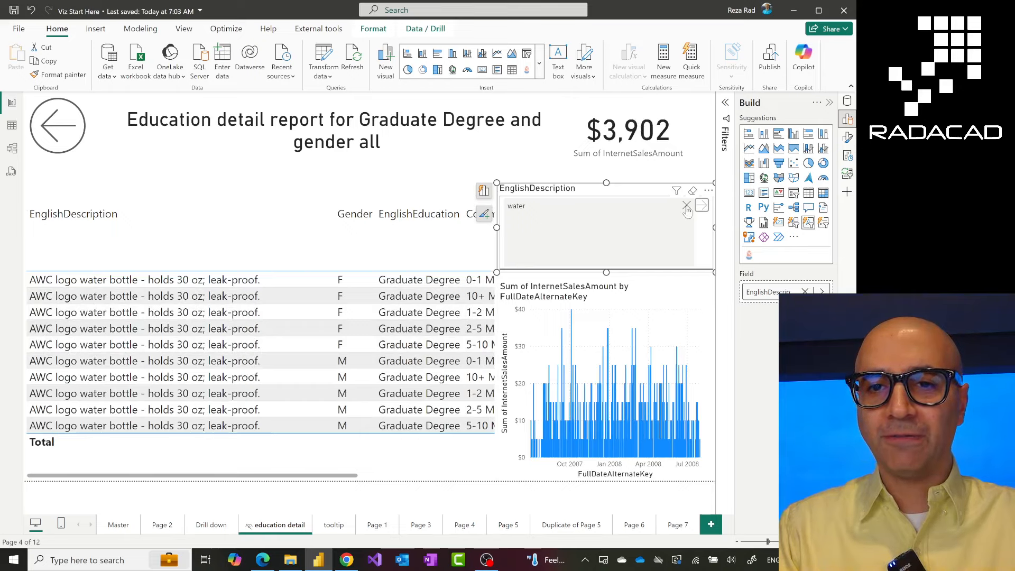
{"action": "left_click", "coordinate": [686, 205]}
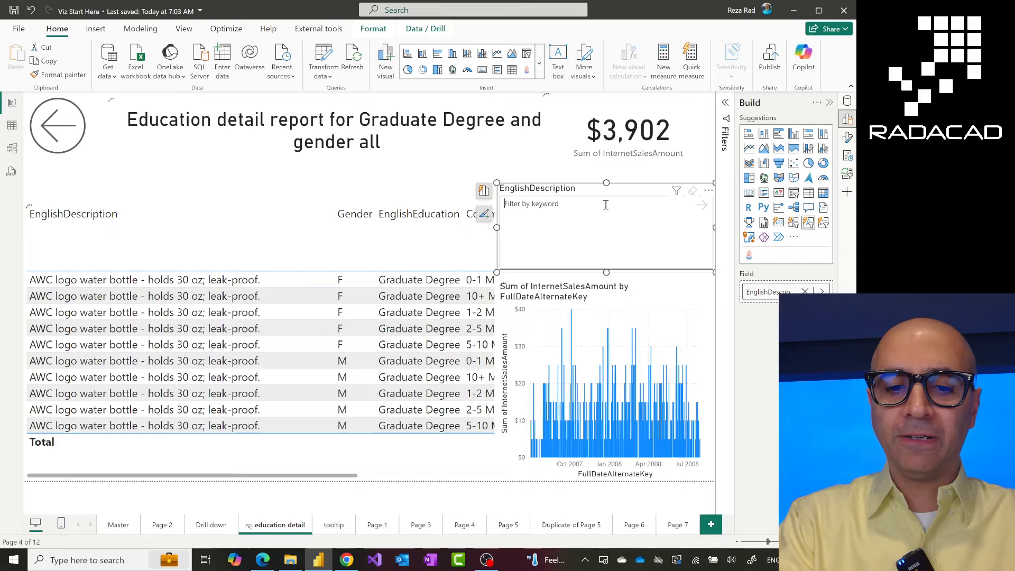
{"action": "type", "text": "fit"}
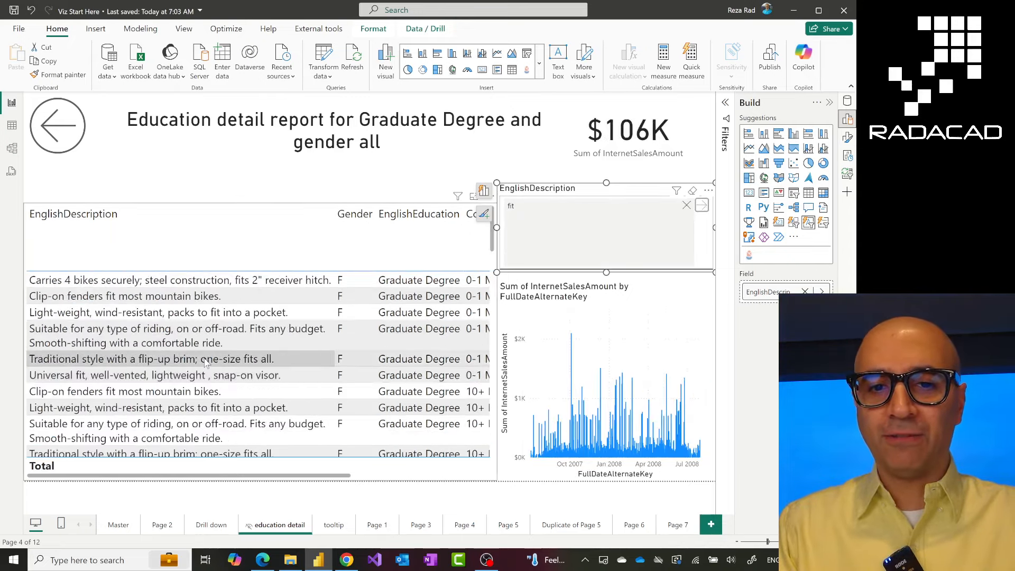
{"action": "scroll", "scroll_direction": "down", "scroll_amount": 3}
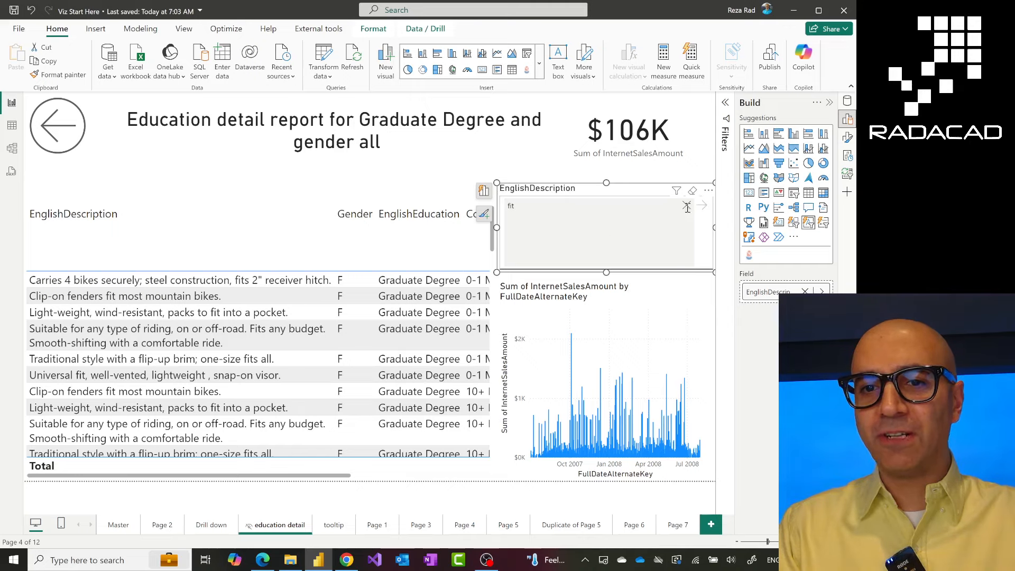
{"action": "left_click", "coordinate": [688, 206]}
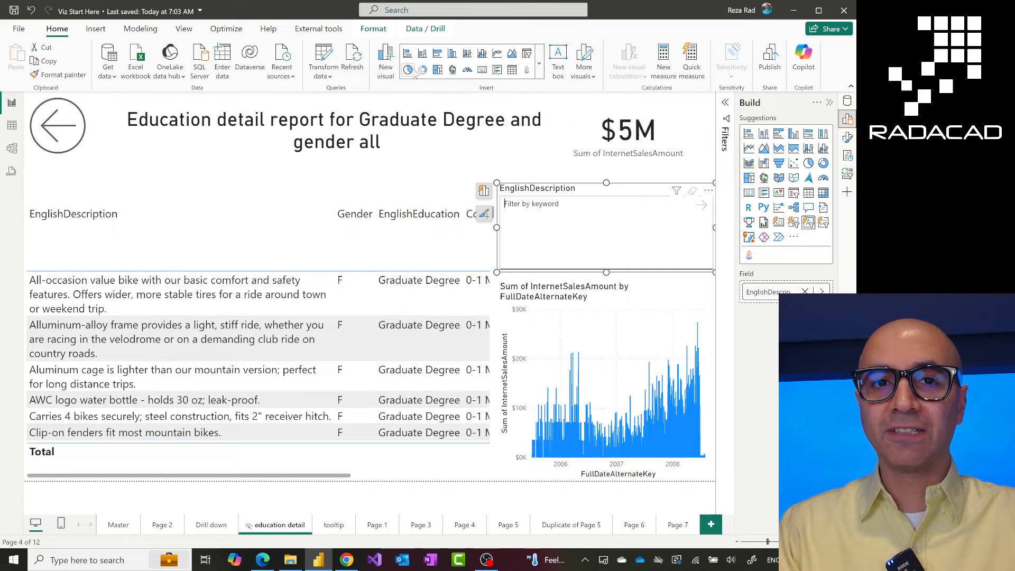
{"action": "mouse_move", "coordinate": [184, 29]}
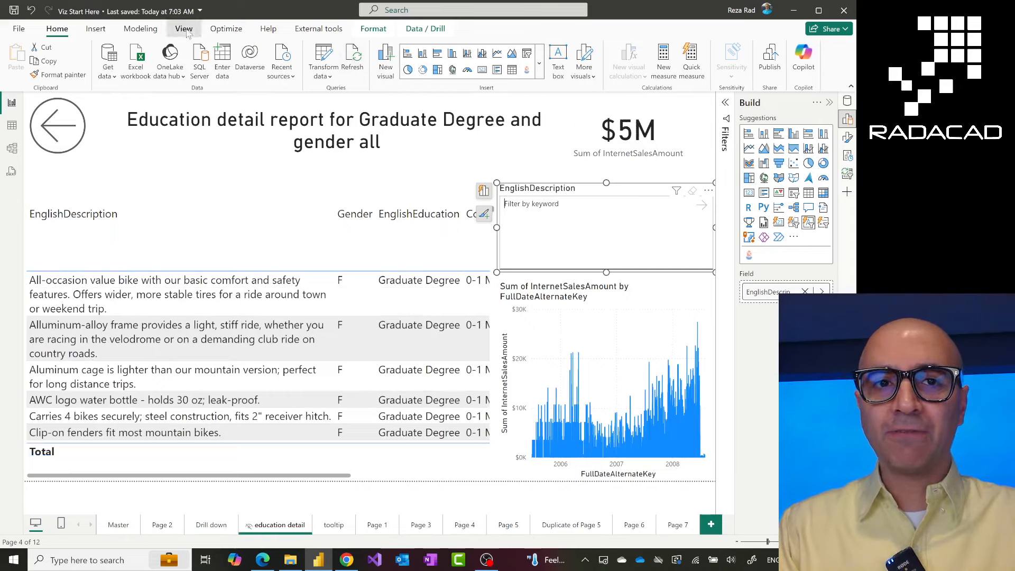
Show the Sync slicers pane from the View ribbon's Show panes group
{"action": "left_click", "coordinate": [183, 28]}
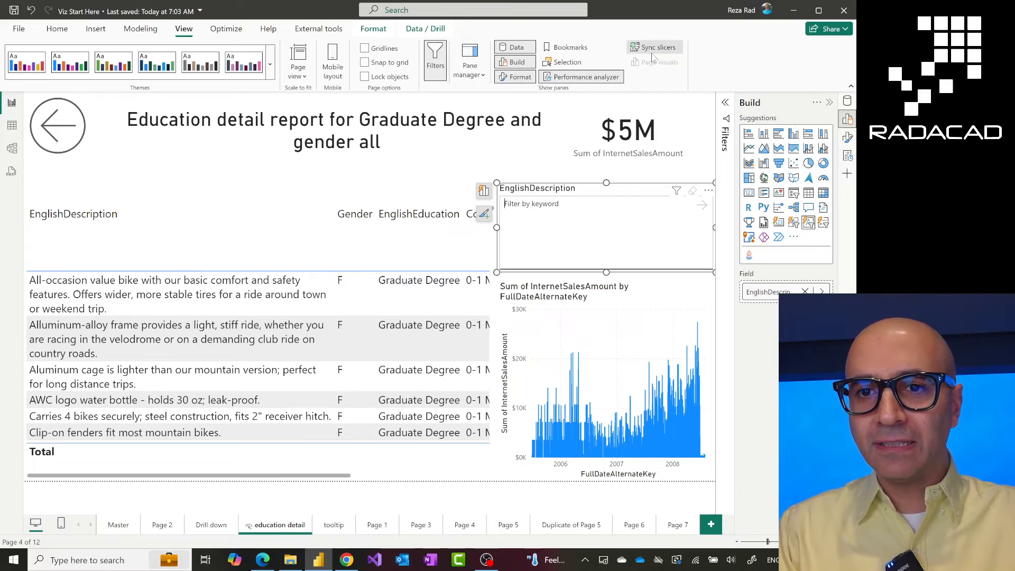
{"action": "left_click", "coordinate": [655, 46]}
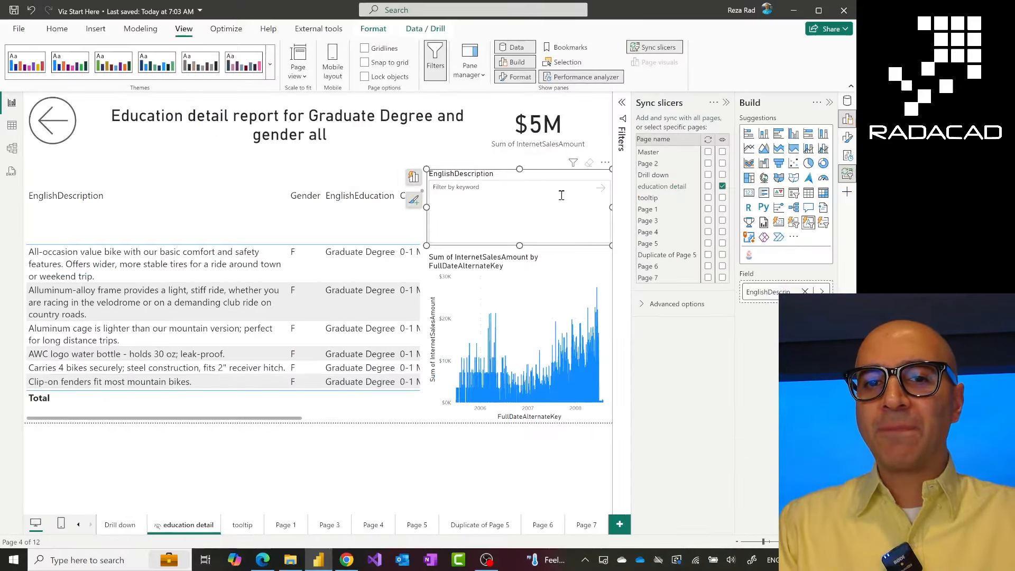
{"action": "mouse_move", "coordinate": [533, 181]}
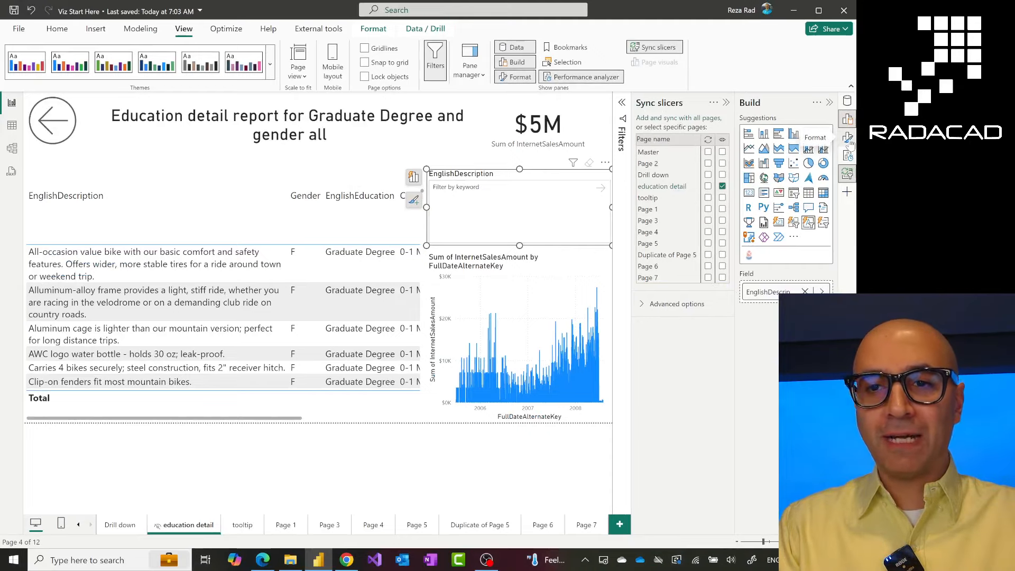
Show the text slicer's Format visual pane, expanding and collapsing the Input text settings
{"action": "left_click", "coordinate": [519, 76]}
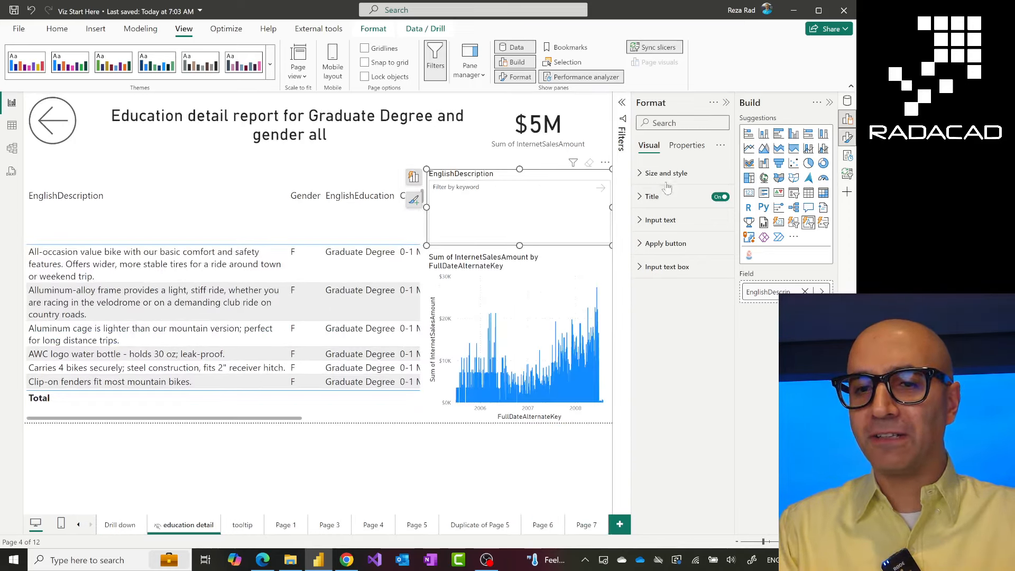
{"action": "mouse_move", "coordinate": [677, 285]}
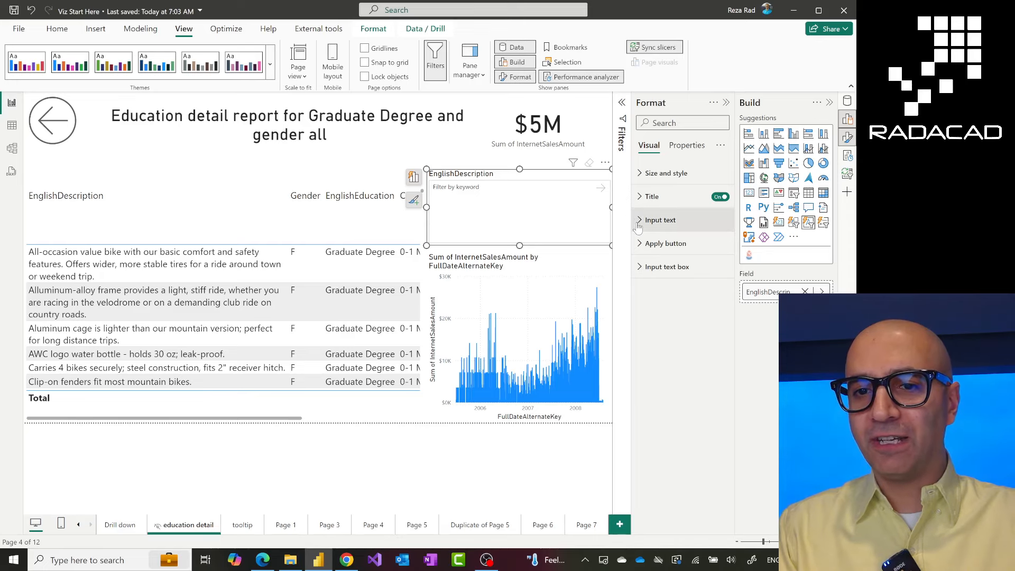
{"action": "left_click", "coordinate": [660, 219]}
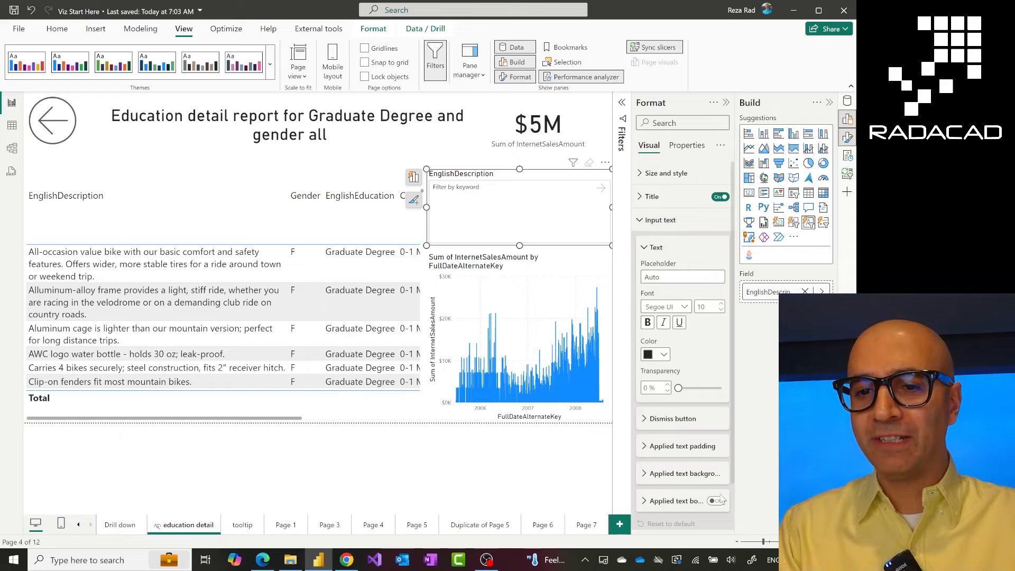
{"action": "left_click", "coordinate": [660, 219]}
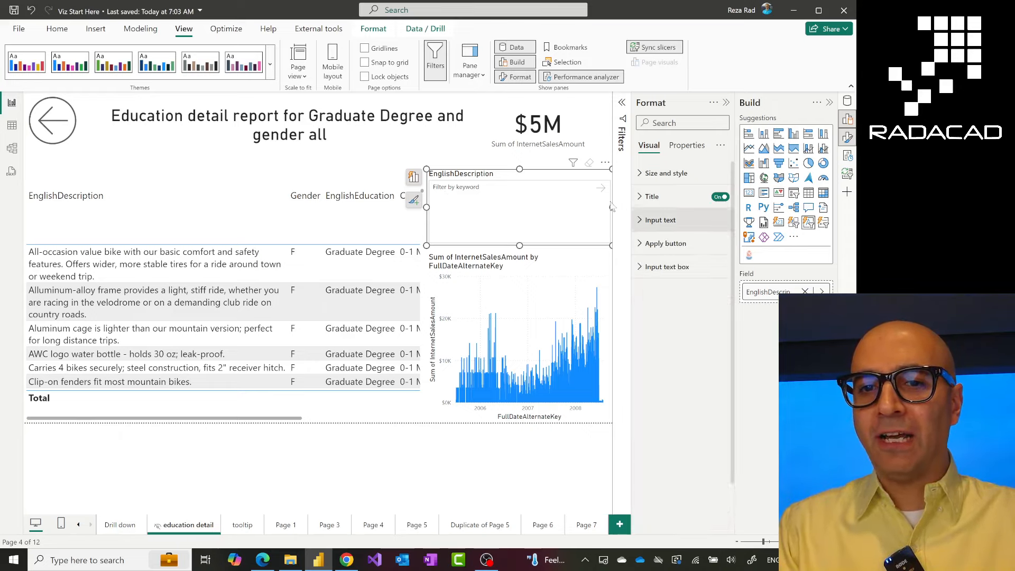
{"action": "mouse_move", "coordinate": [580, 190]}
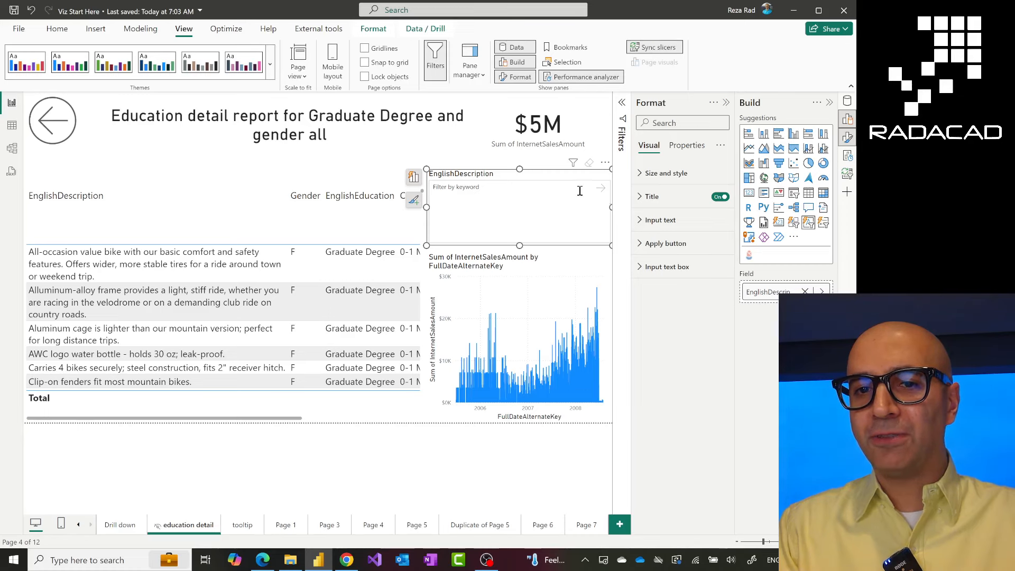
{"action": "mouse_move", "coordinate": [537, 217]}
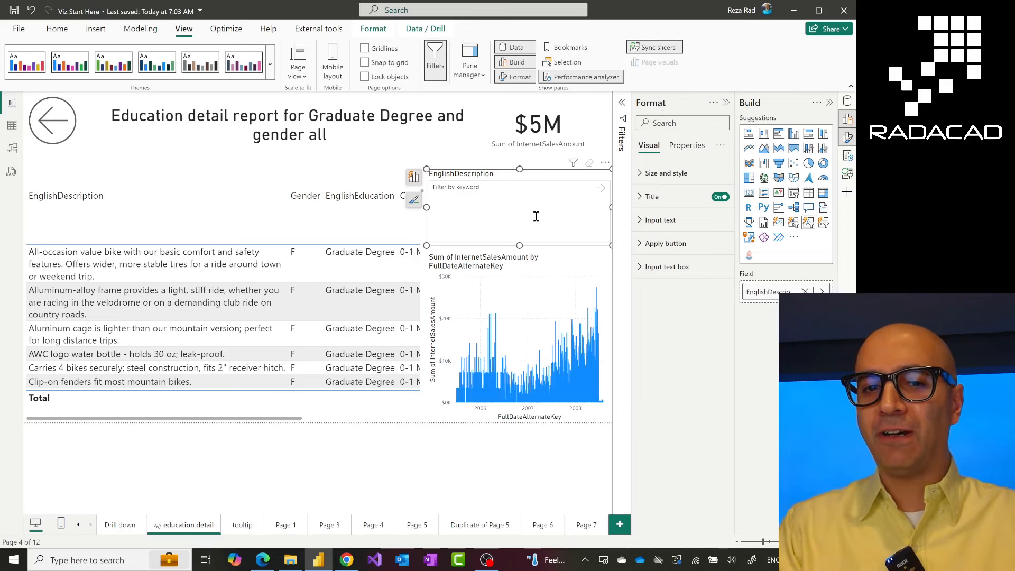